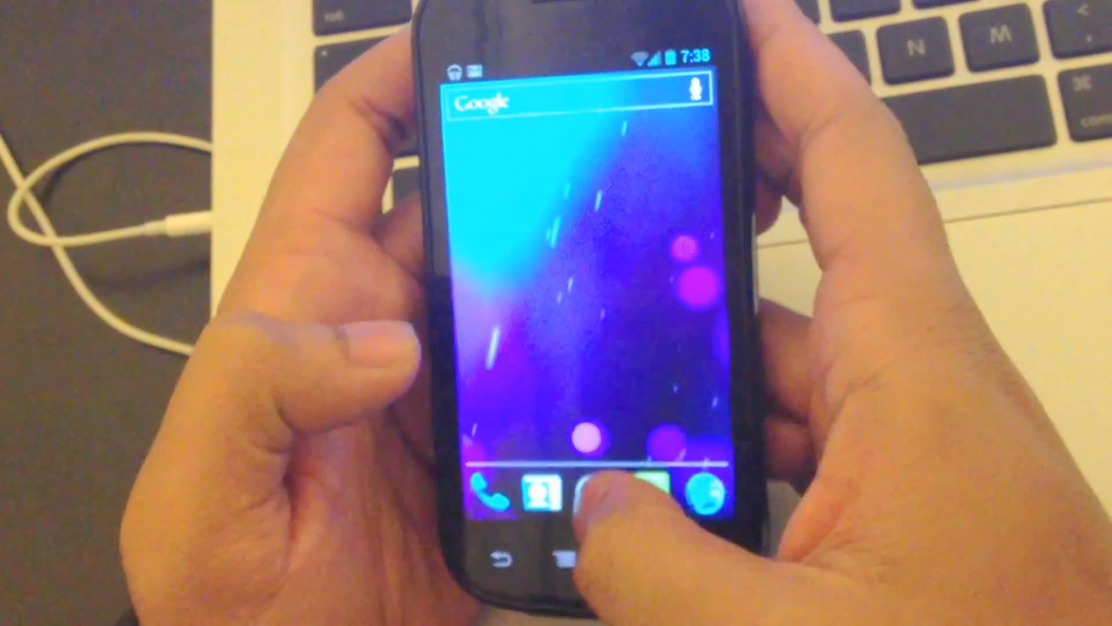
# Step: Glance at the app drawer, then view About phone: Nexus S, Android 4.0.3 build details
pyautogui.click(598, 493)
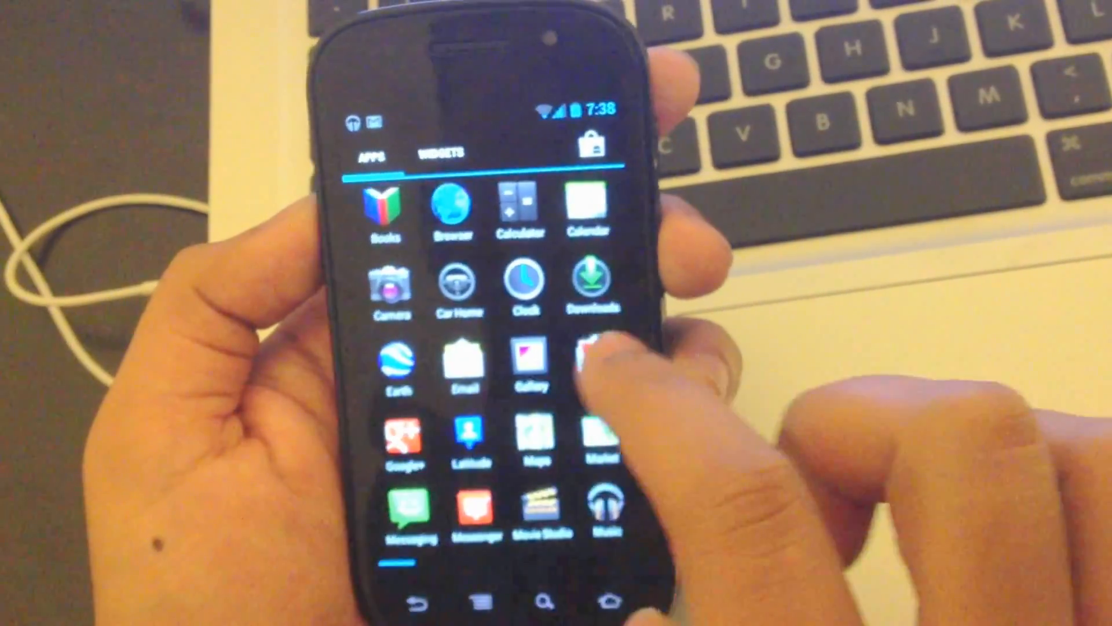
pyautogui.click(440, 154)
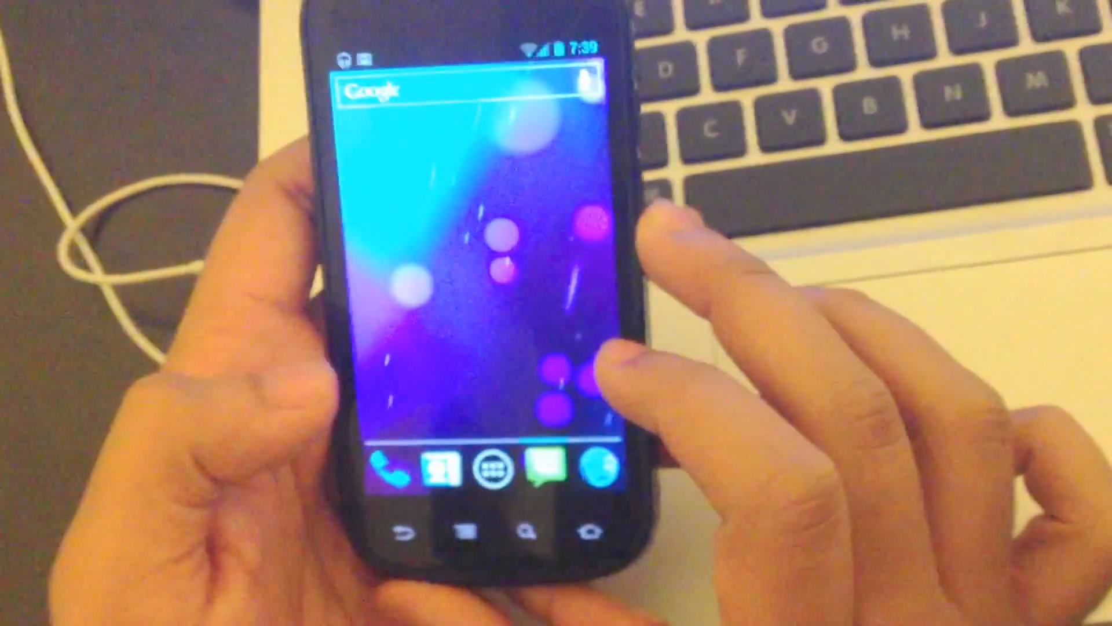
pyautogui.click(483, 470)
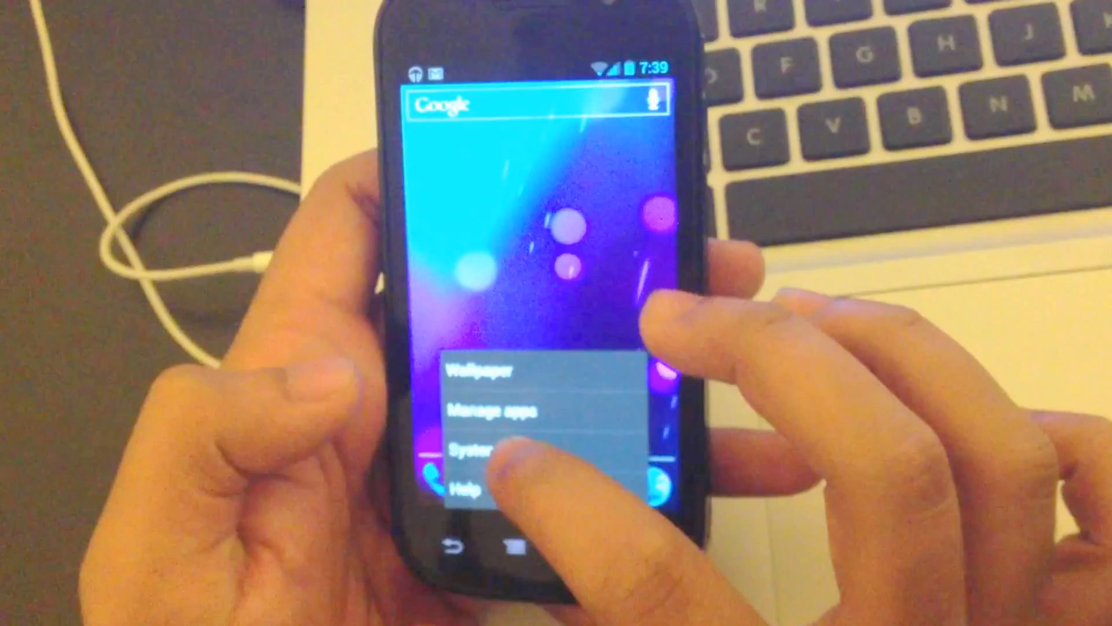
pyautogui.click(473, 450)
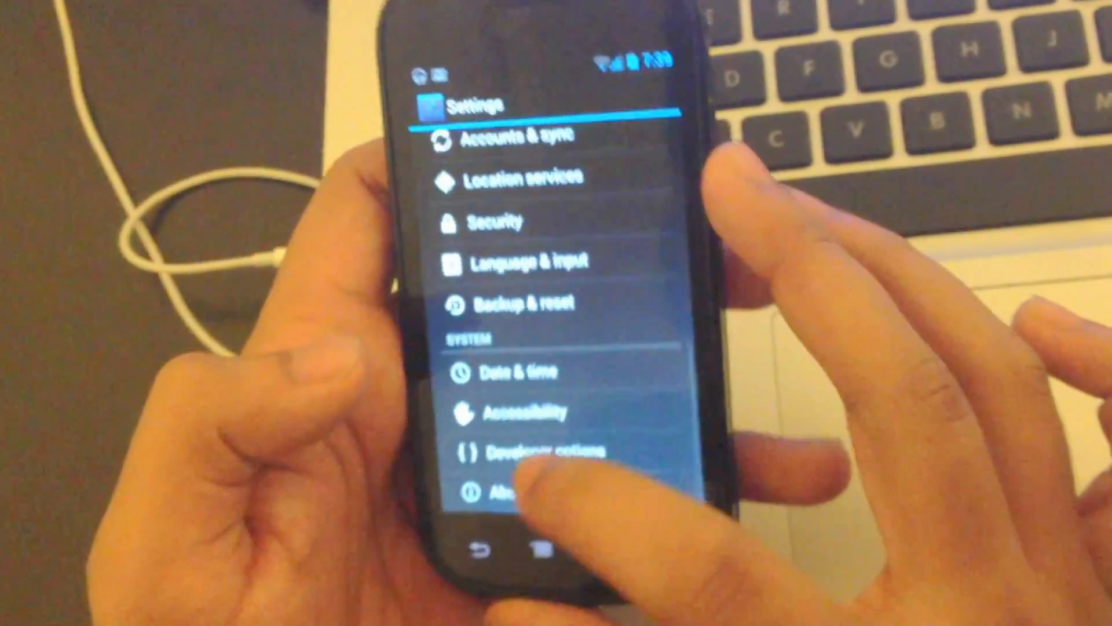
pyautogui.click(518, 489)
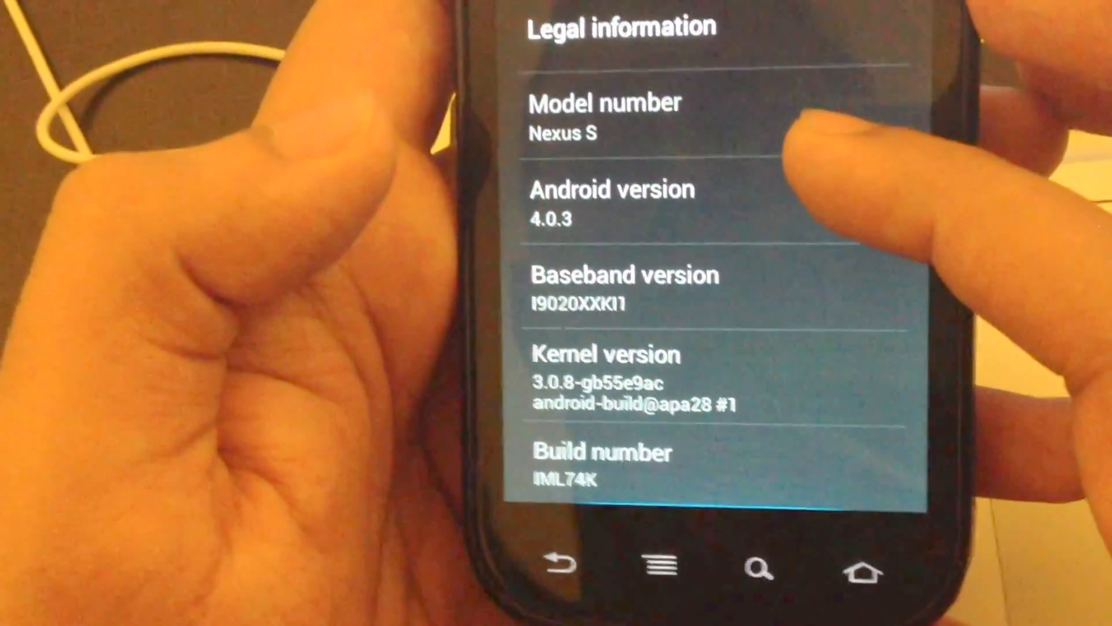
pyautogui.scroll(-3)
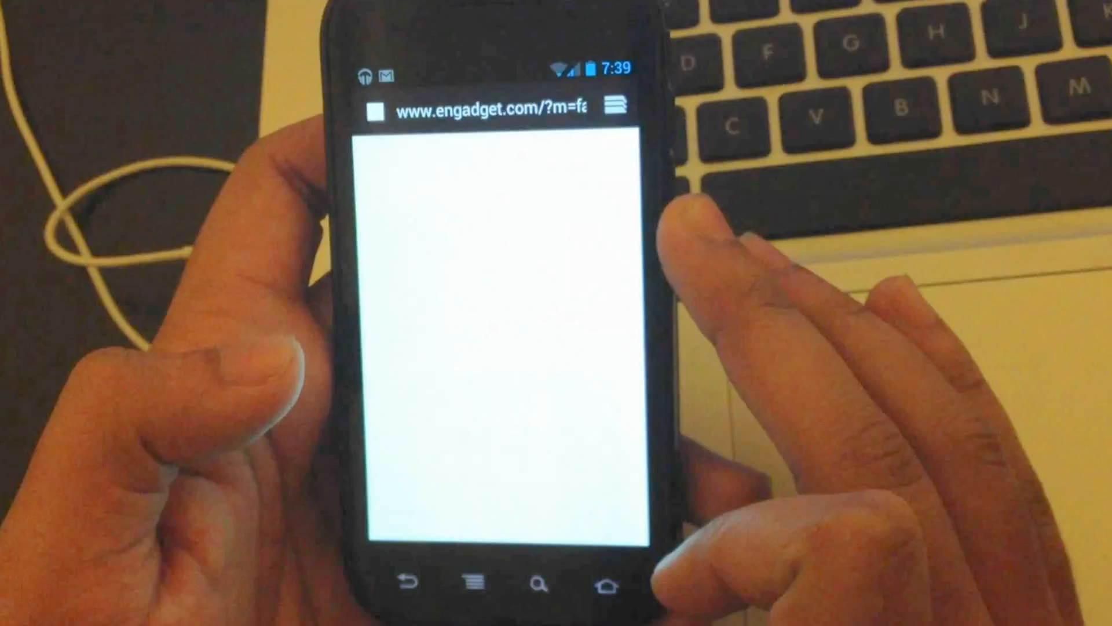
# Step: Enter the engadget.com address and scroll down through the front page stories
pyautogui.click(496, 114)
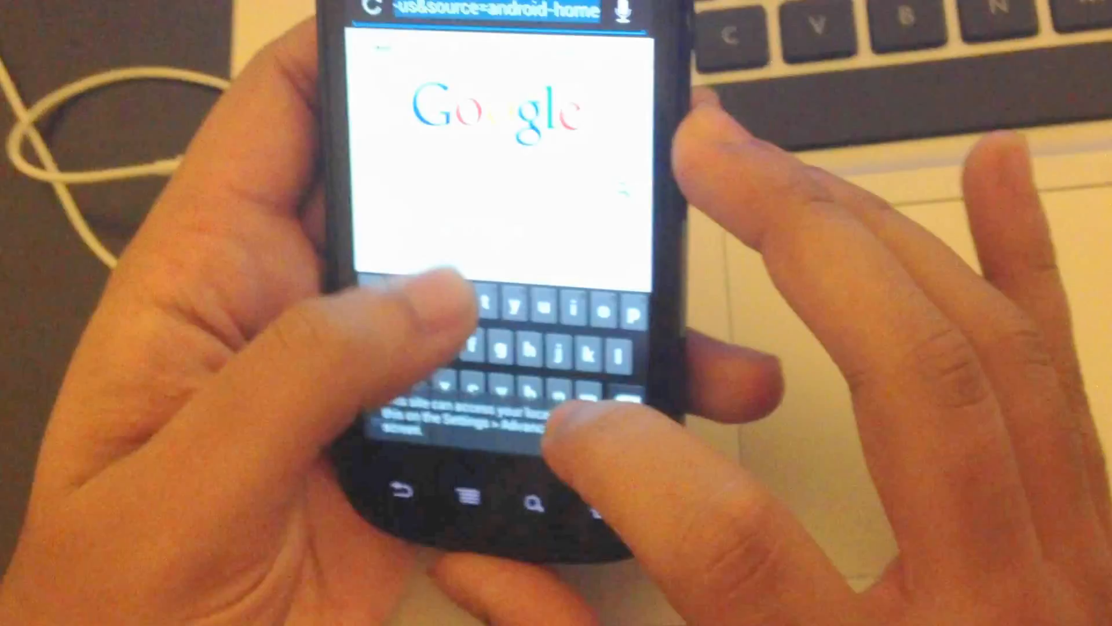
pyautogui.write('engadget.com/?m=f')
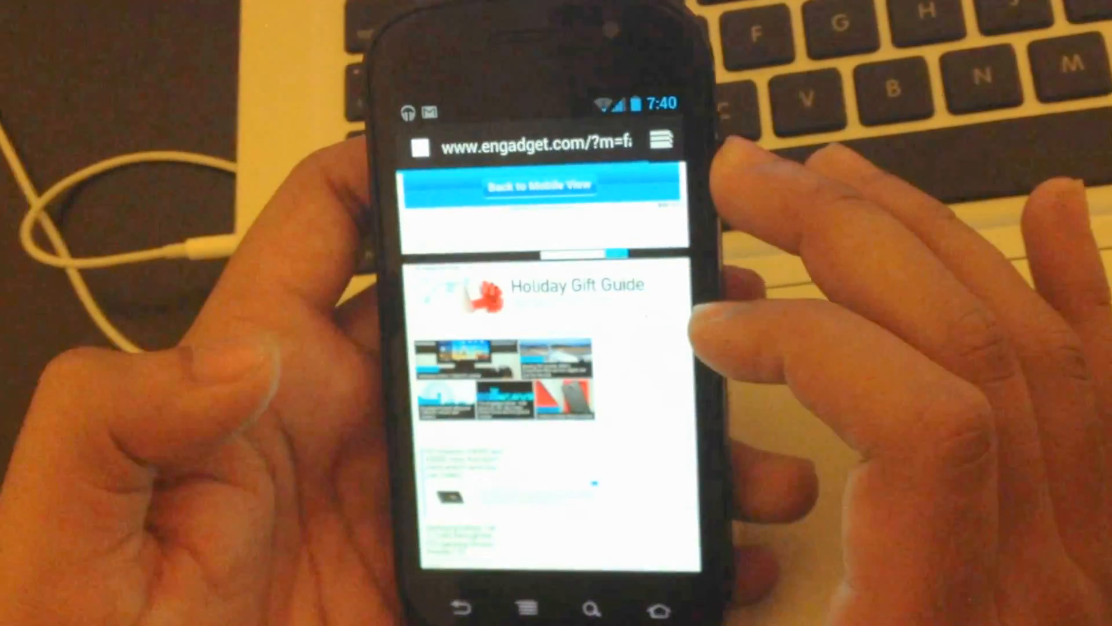
pyautogui.scroll(-3)
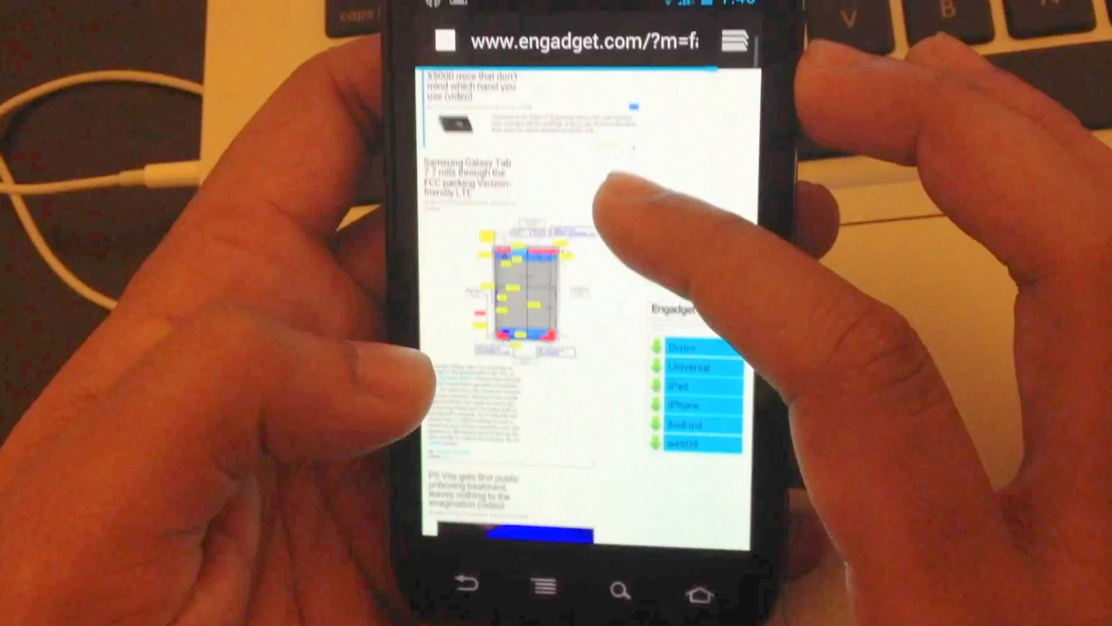
pyautogui.scroll(-3)
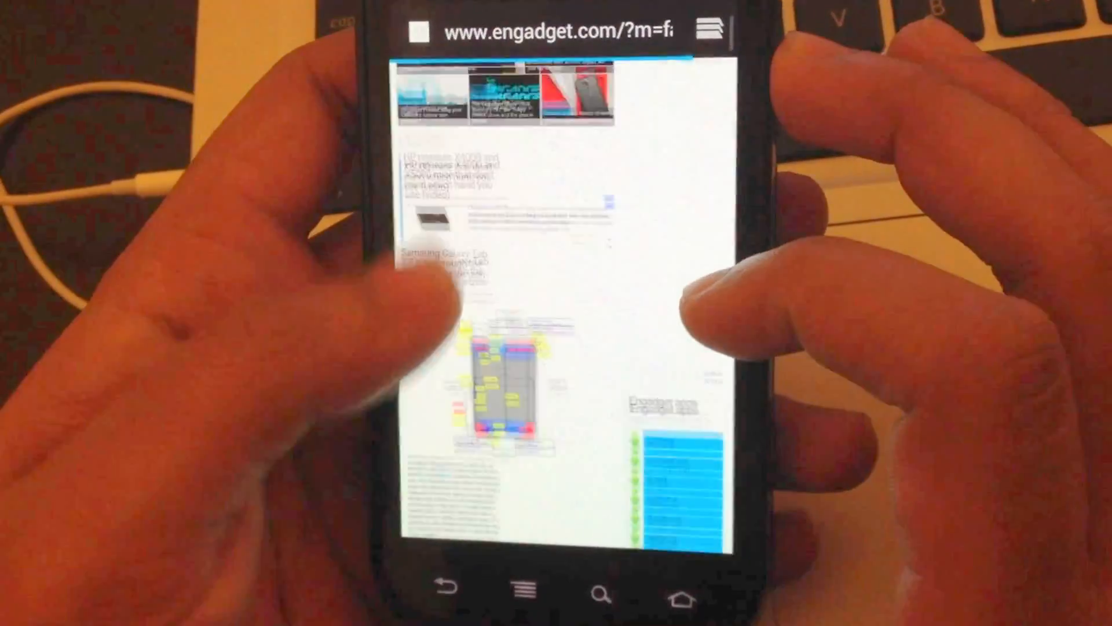
pyautogui.scroll(-3)
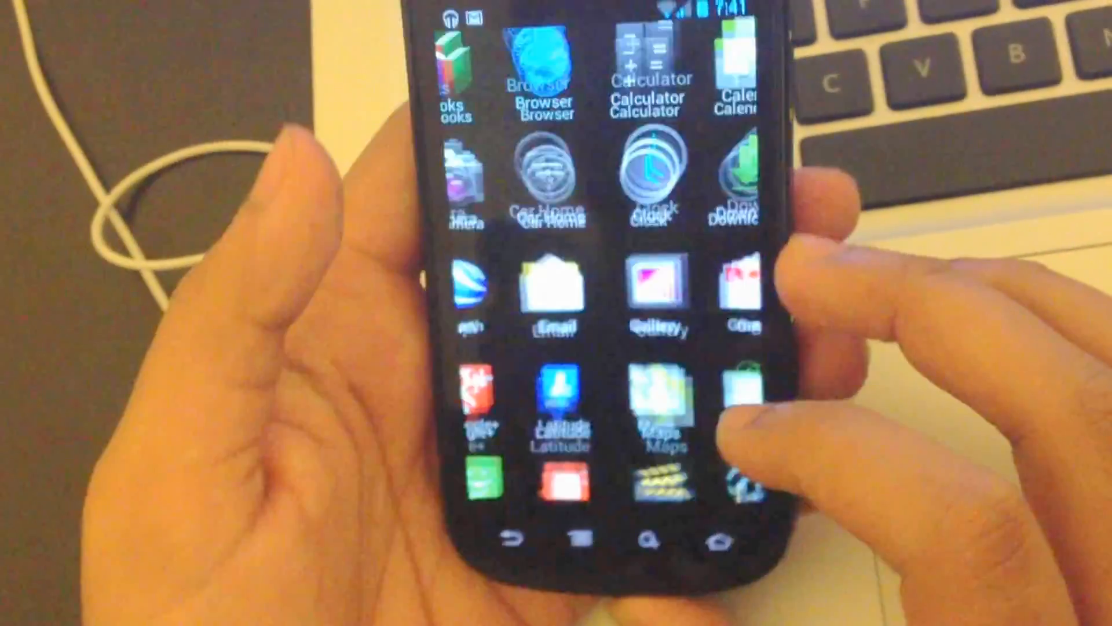
# Step: Return to the home screen and reopen the all-apps drawer
pyautogui.click(724, 541)
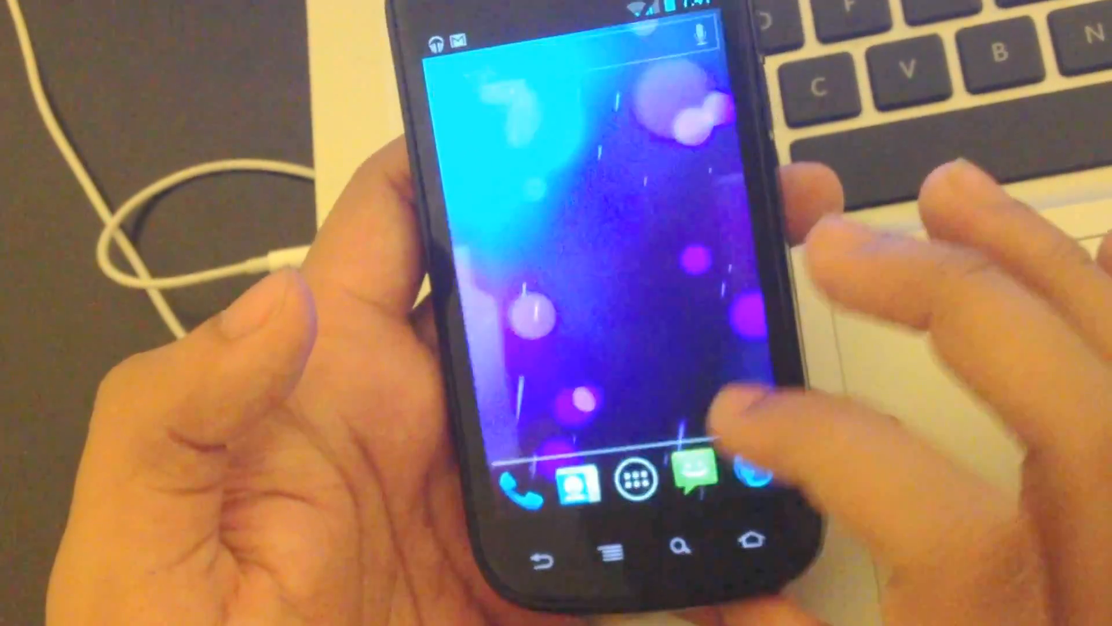
pyautogui.click(646, 477)
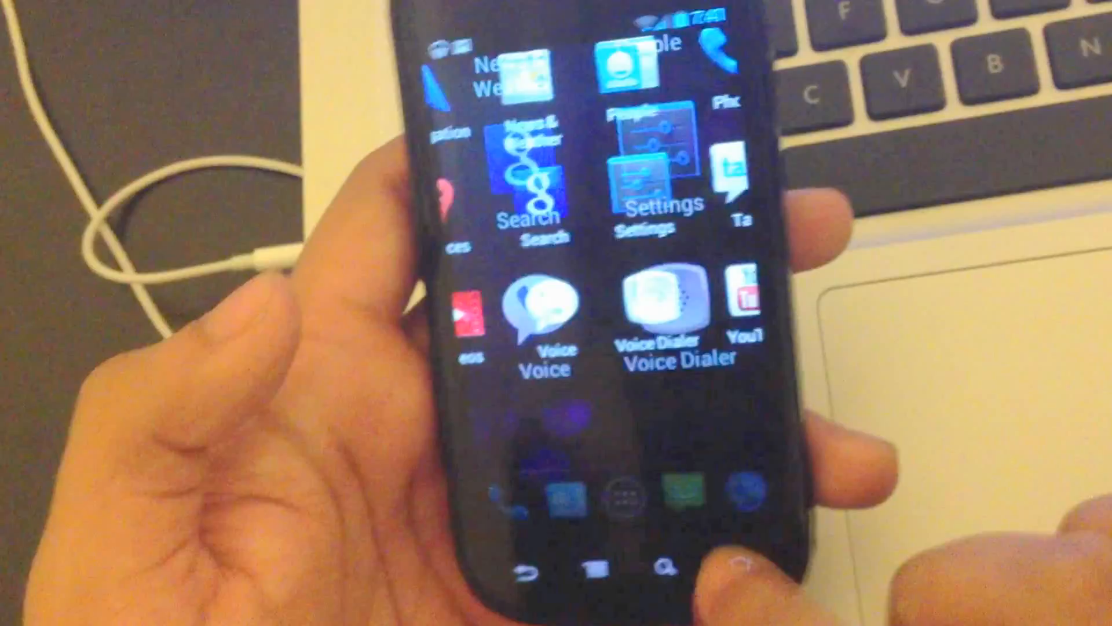